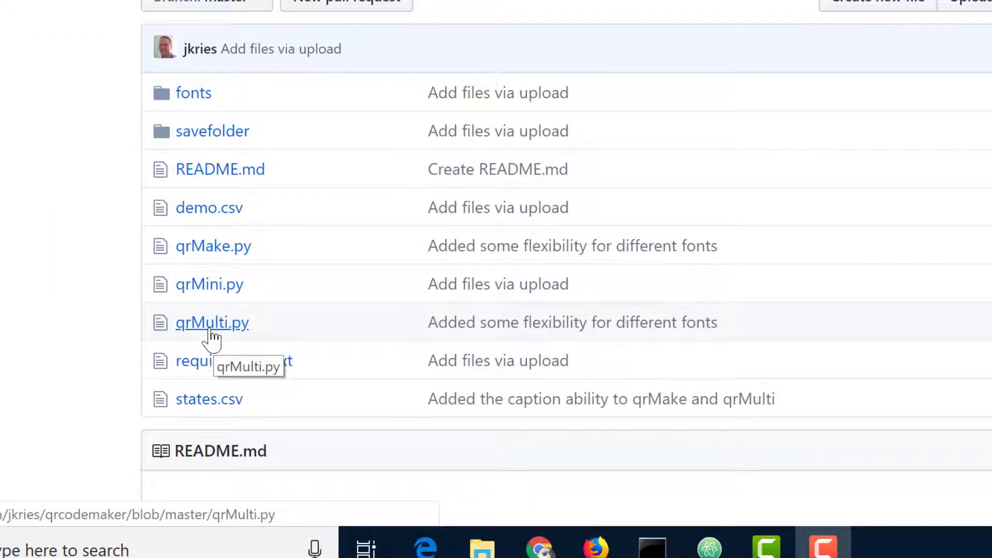
mouse_move(86, 172)
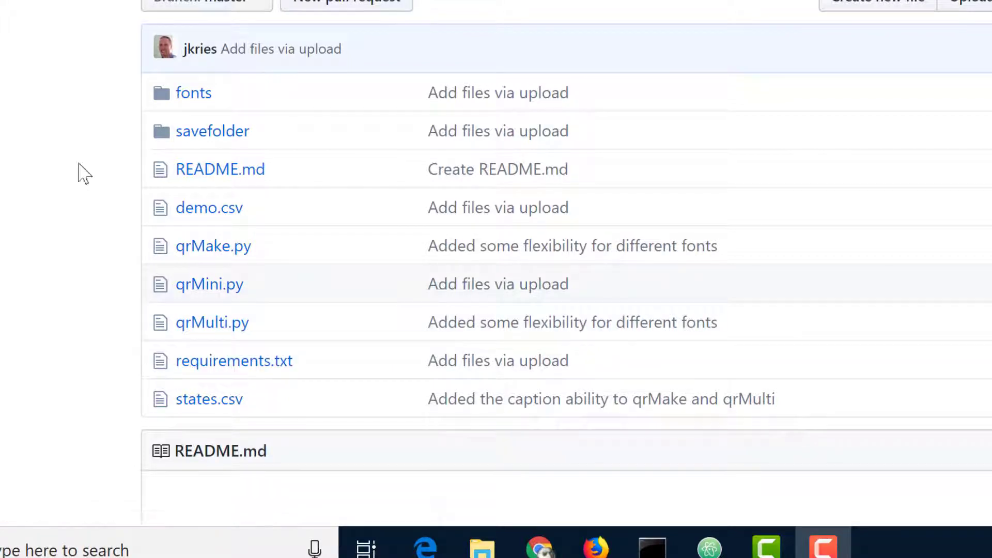
- View the repository's fonts folder (FreeMono, Helvetica, HelveticaBold) and bring up the local QRcodemaker folder
click(193, 92)
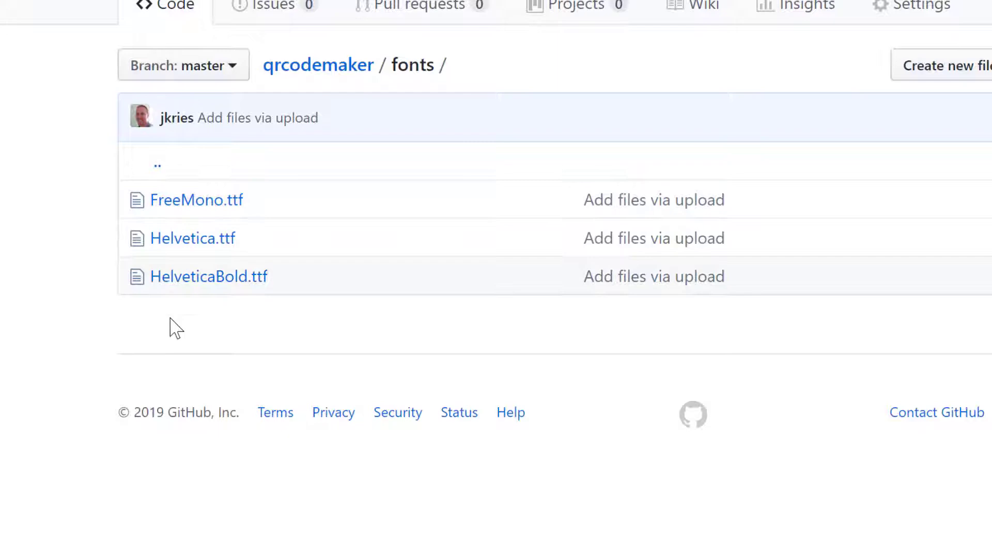
mouse_move(169, 337)
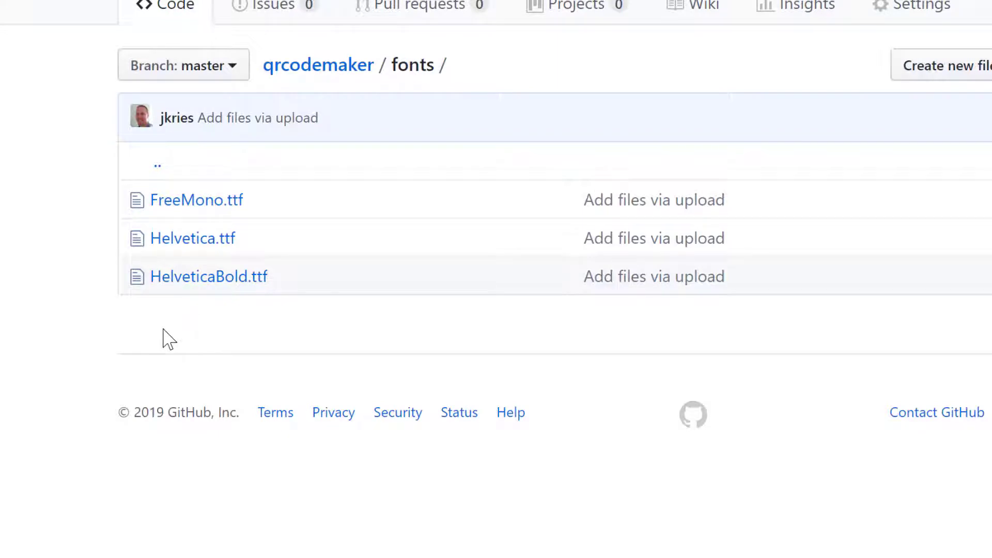
click(369, 546)
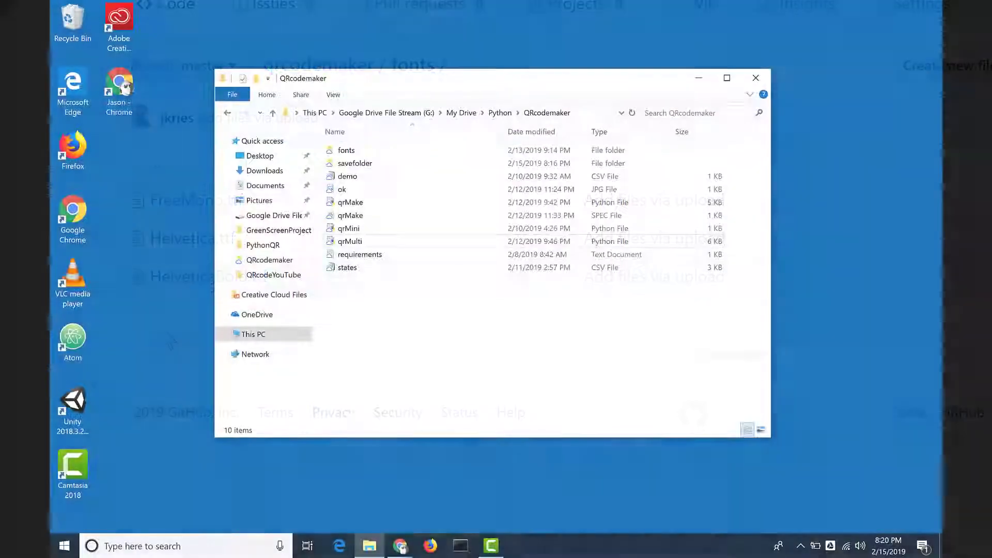
click(726, 78)
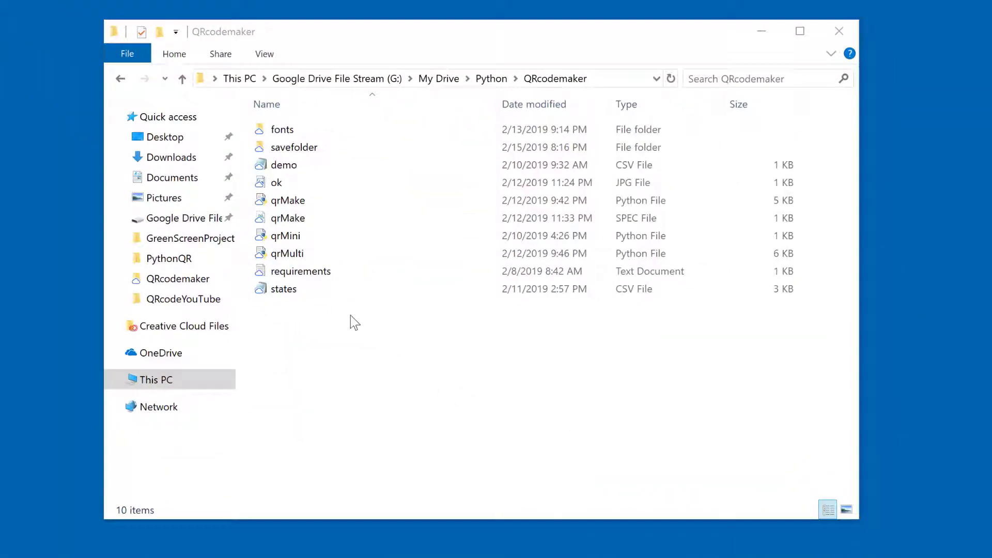
click(288, 253)
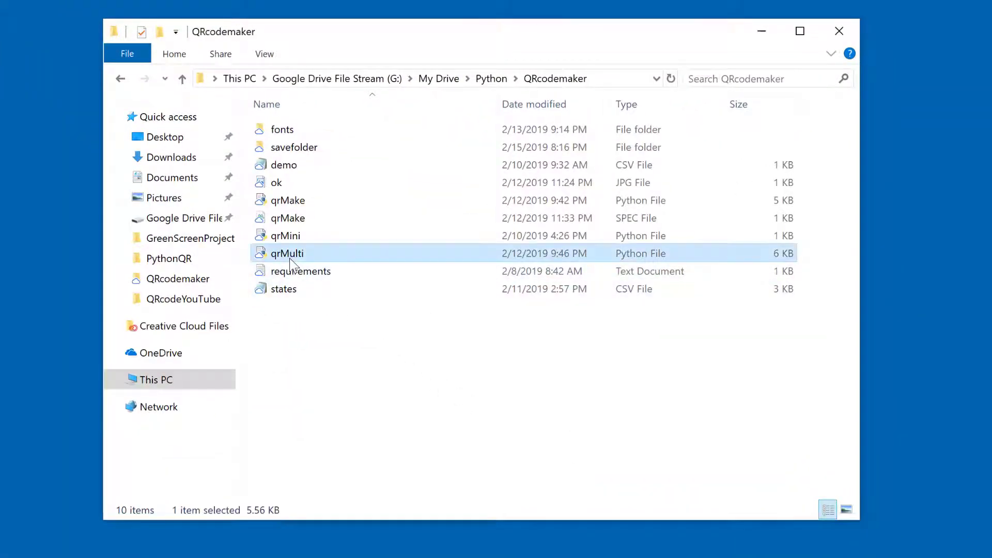
- Launch qrMulti.py in py.exe so it prompts for the data file
double_click(287, 253)
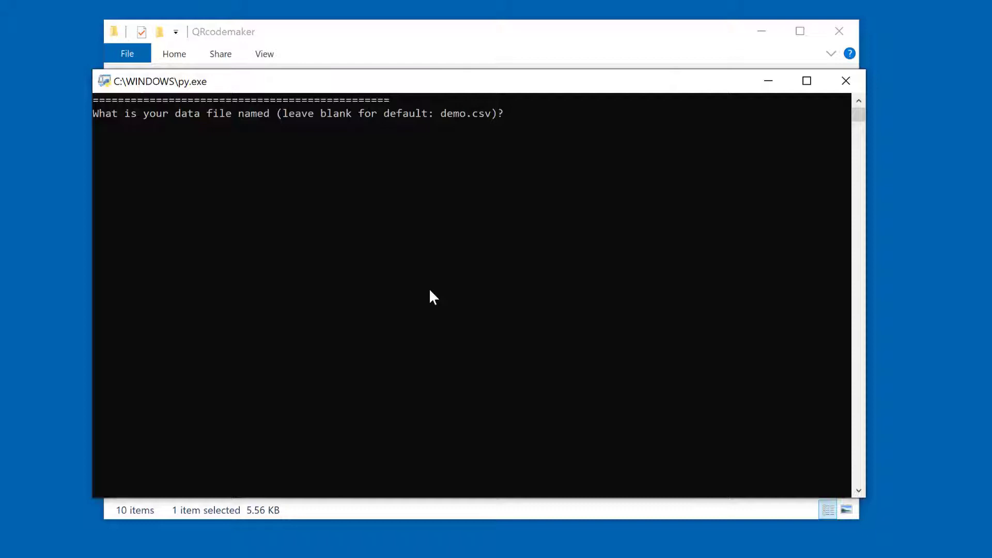
mouse_move(440, 210)
text(states.csv)
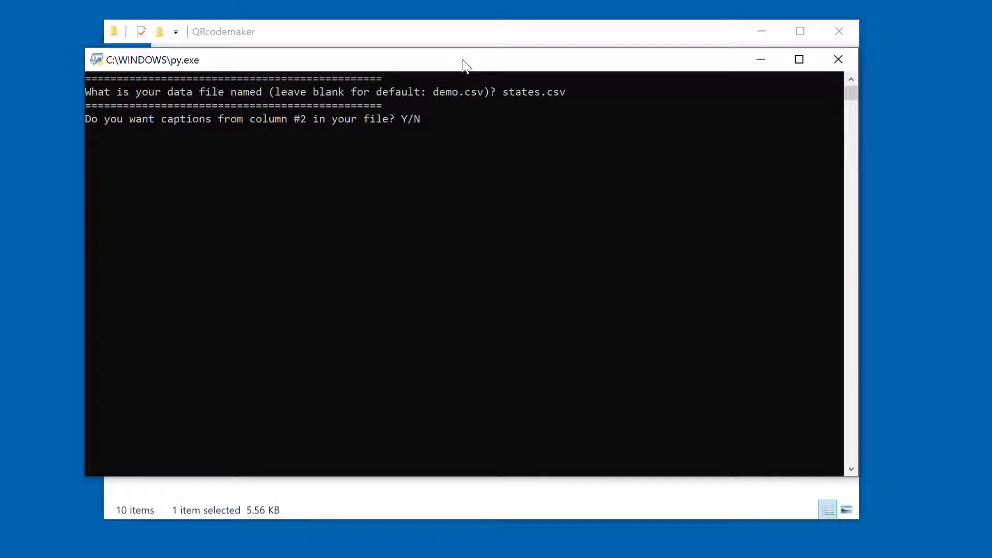
- Answer y for captions, name the folder 'states', and accept 10-pixel boxes and PNG
text(y)
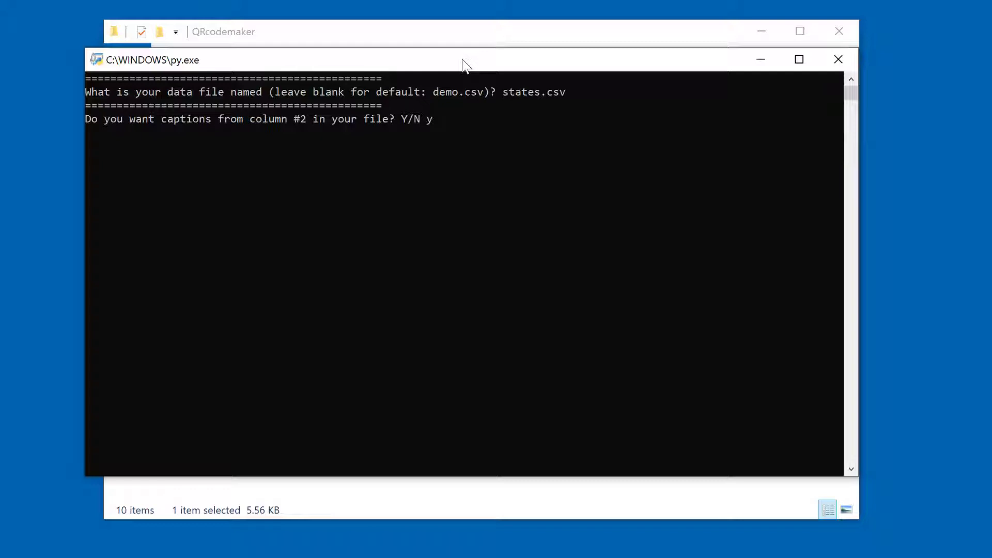
key(enter)
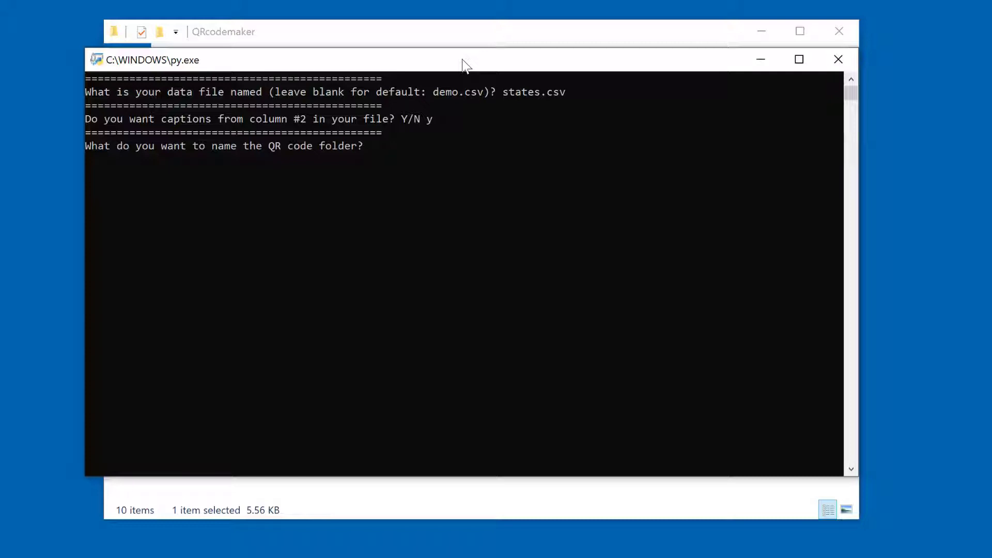
text(states)
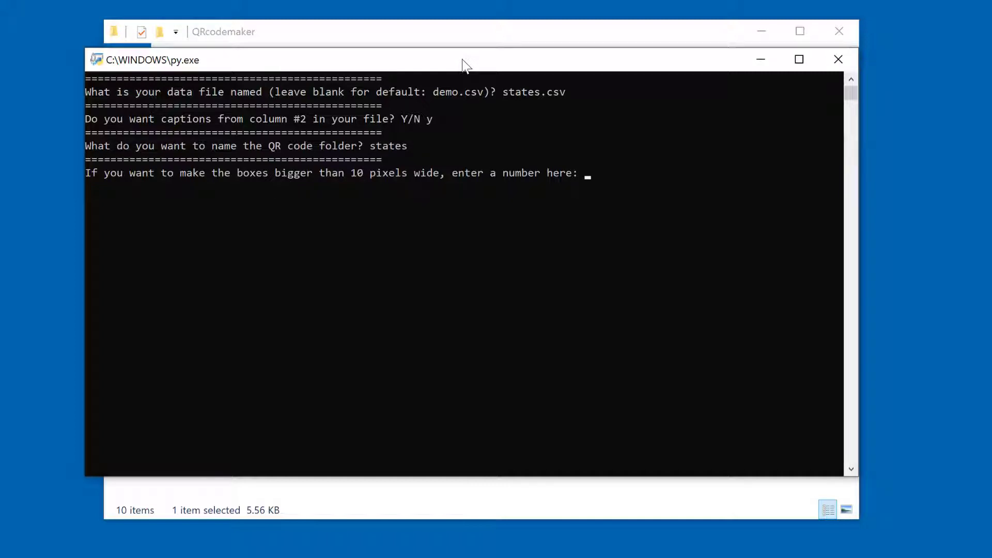
key(enter)
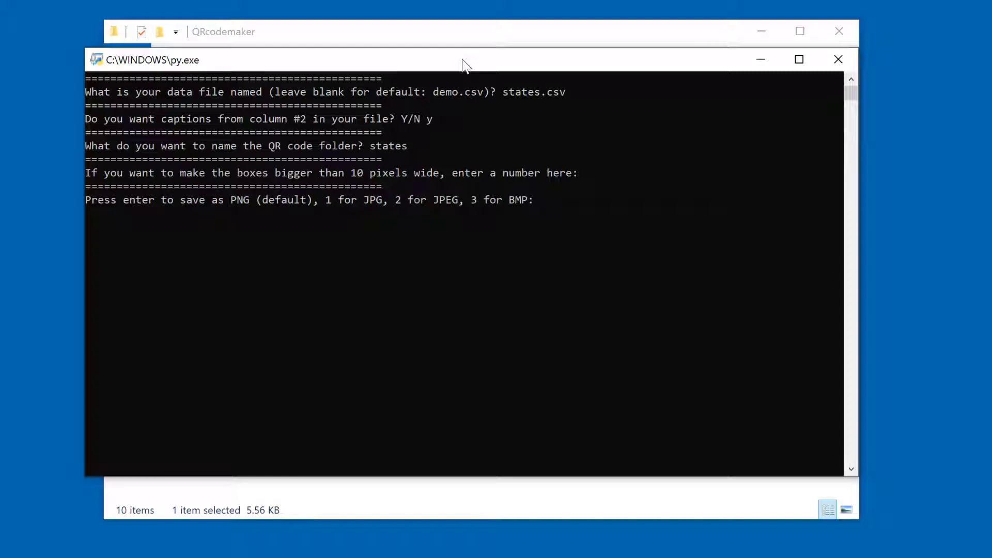
key(enter)
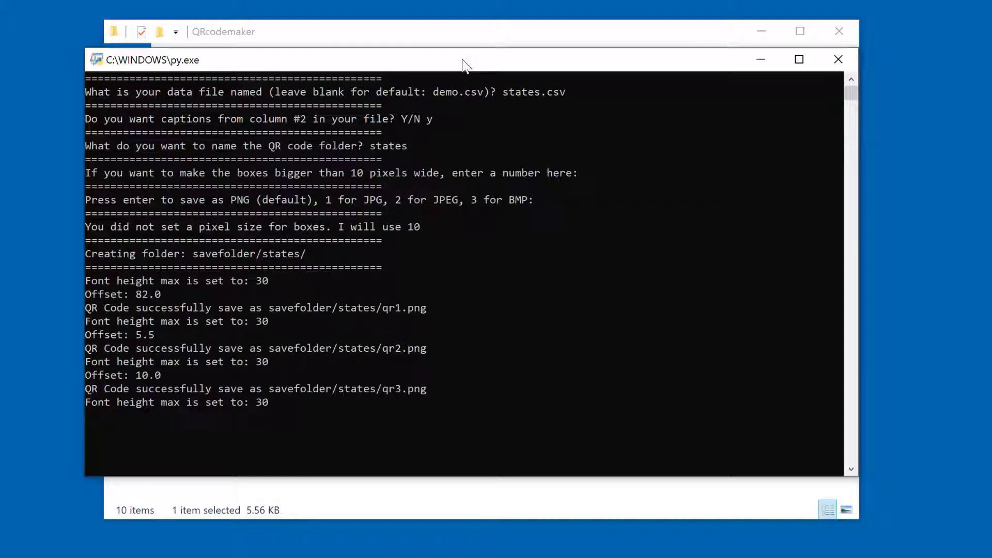
- Wait for qrMulti to finish saving the QR code PNGs and close
scroll(down, 3)
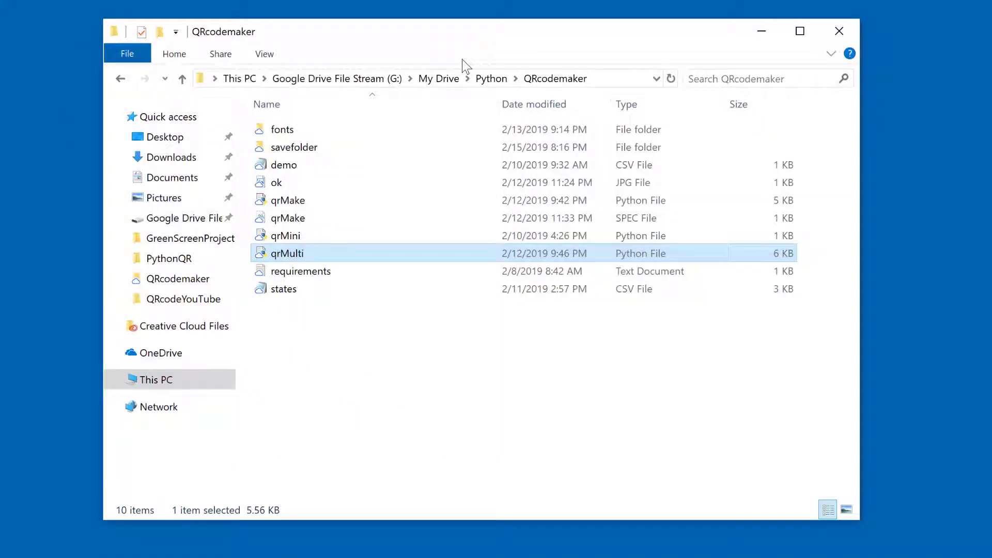
- Open savefolder and then its states folder to see qr1–qr51 thumbnails
click(294, 148)
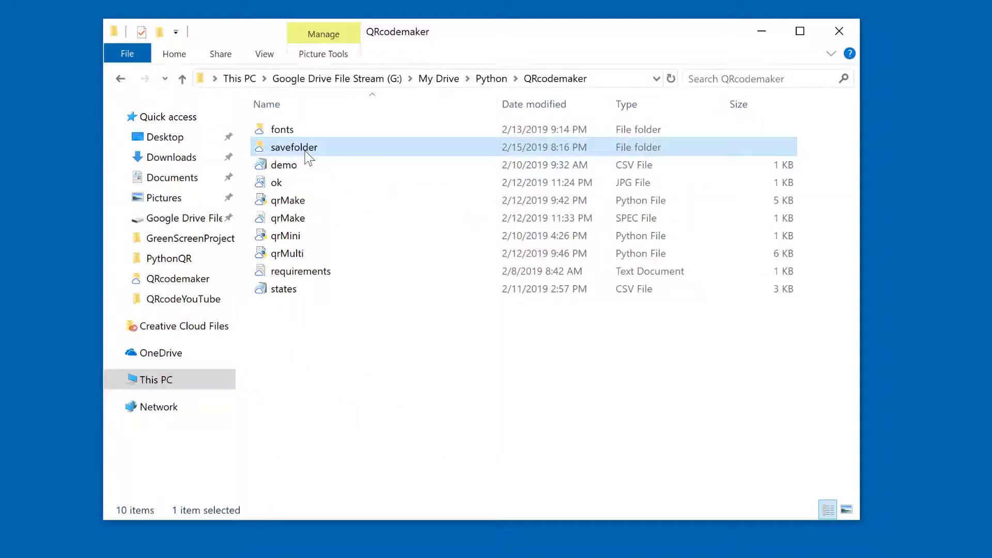
double_click(293, 147)
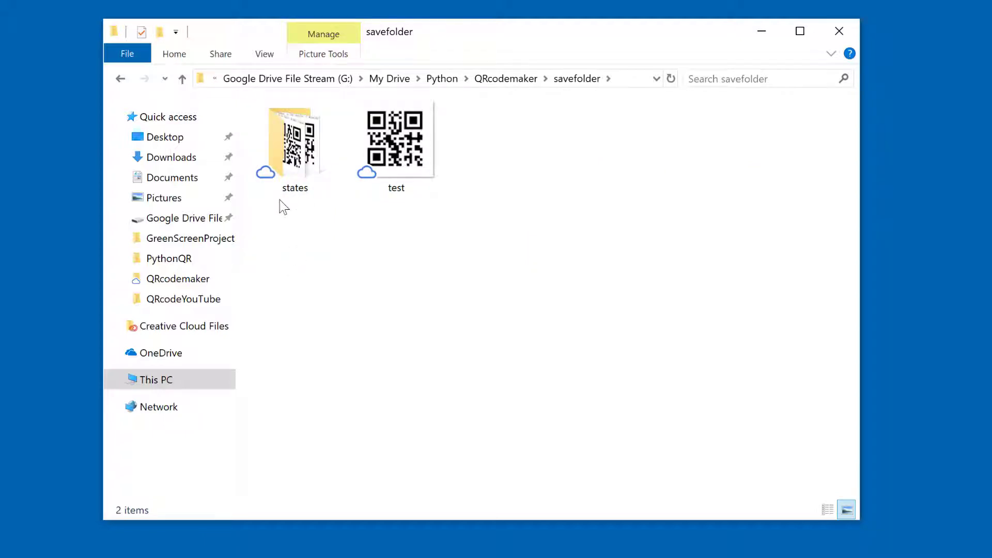
double_click(295, 146)
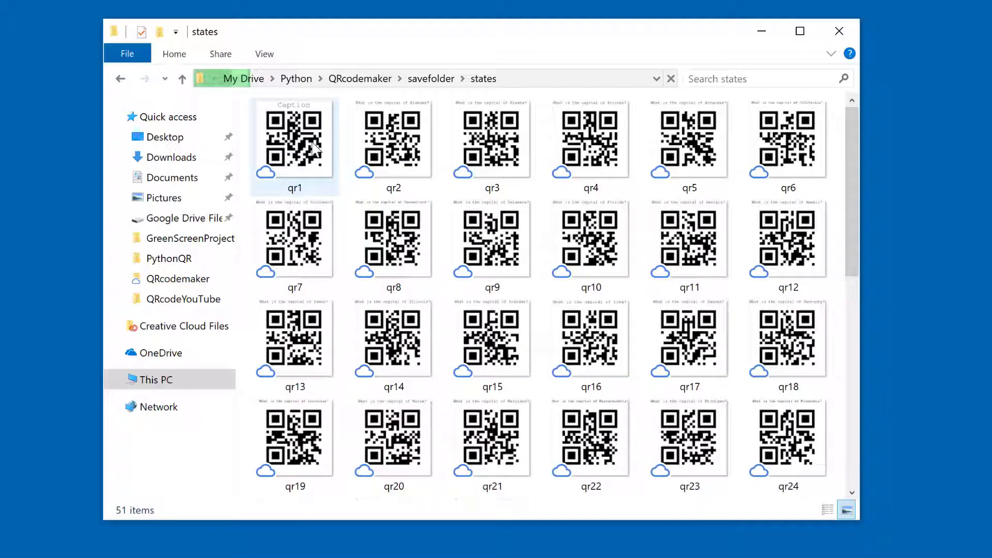
- Open the first QR image in Photos, captioned 'What is the capital of Alabama?'
click(294, 136)
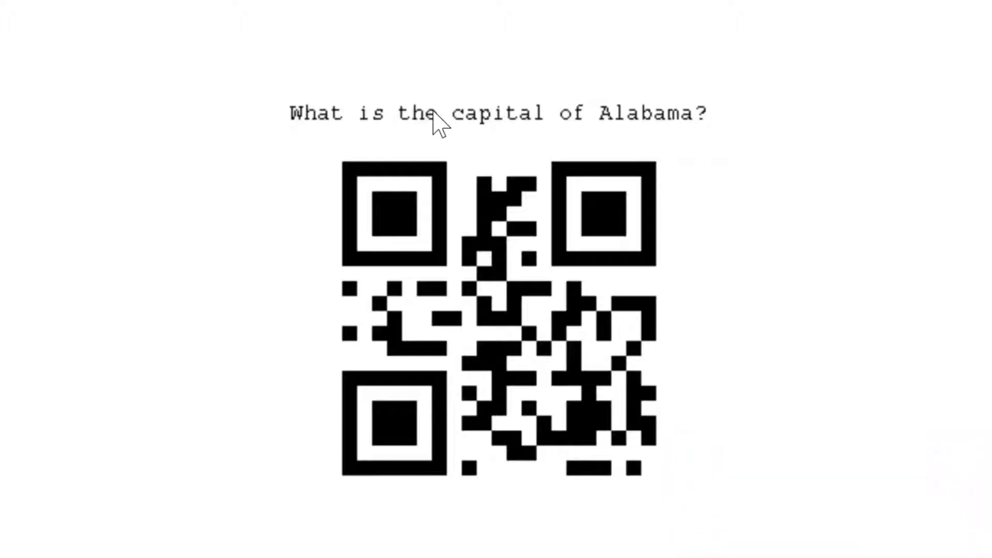
mouse_move(462, 215)
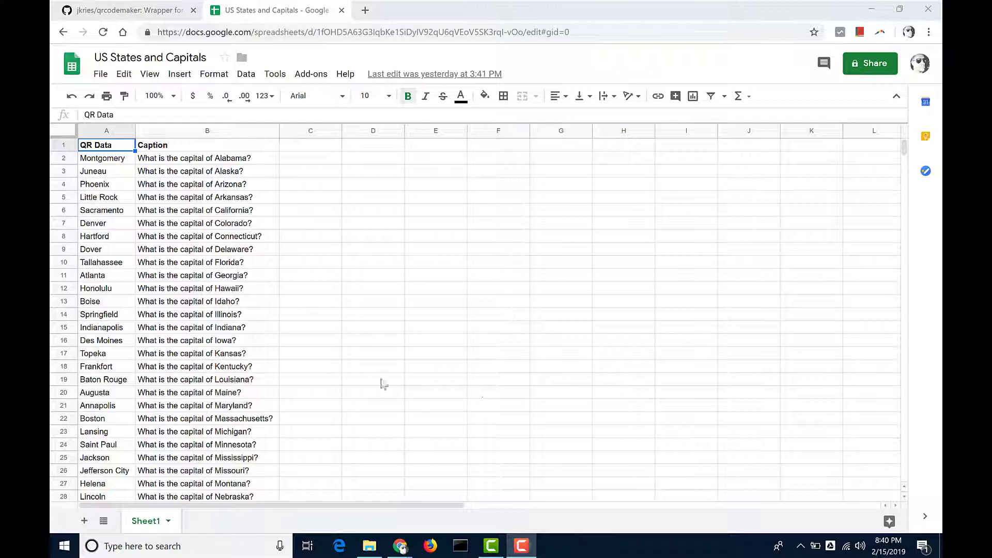
mouse_move(107, 173)
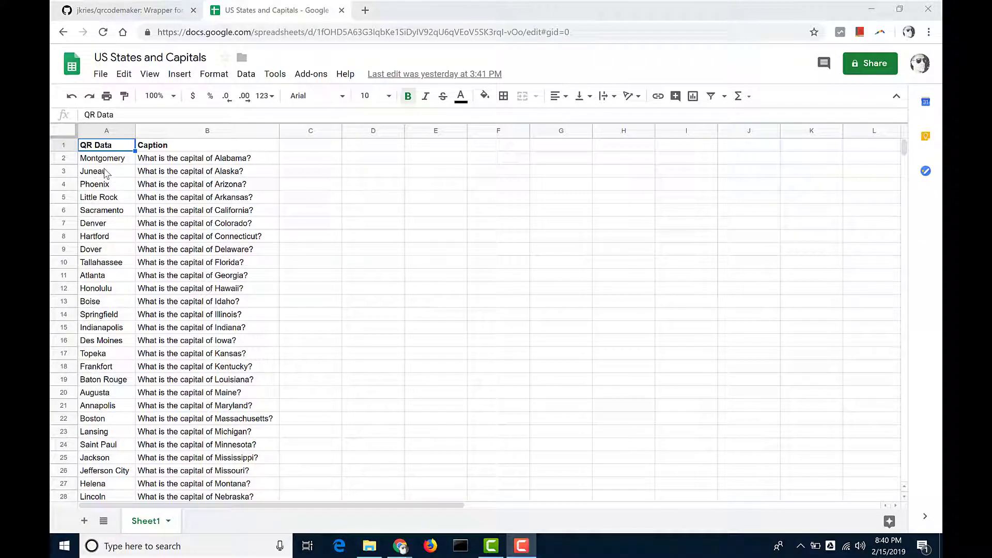
mouse_move(102, 197)
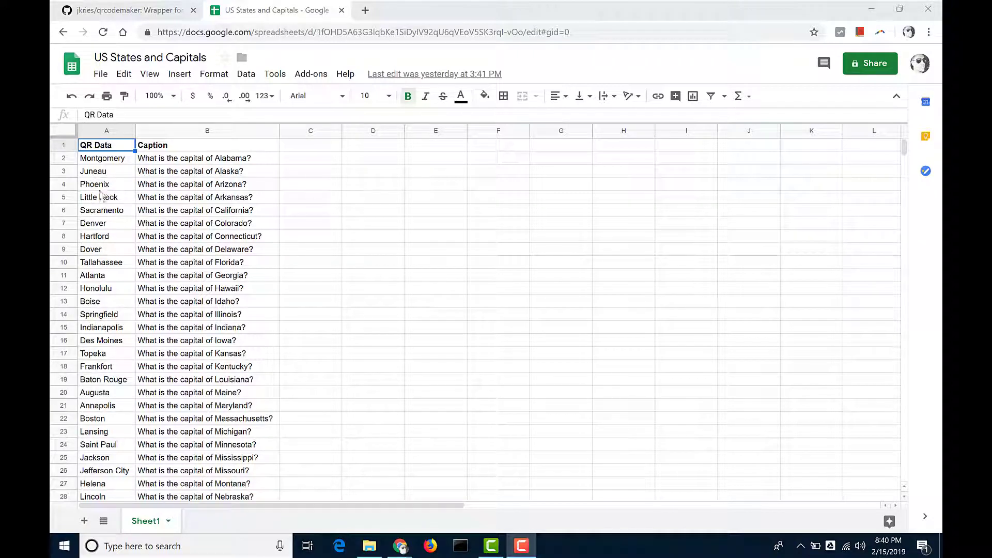
- Show the US States and Capitals sheet's download formats, including CSV
click(100, 73)
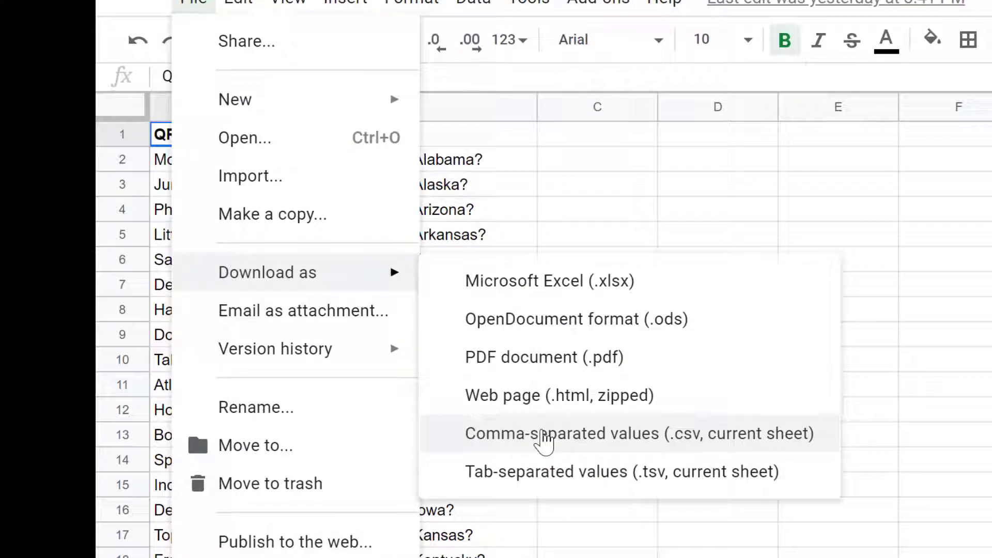
mouse_move(623, 257)
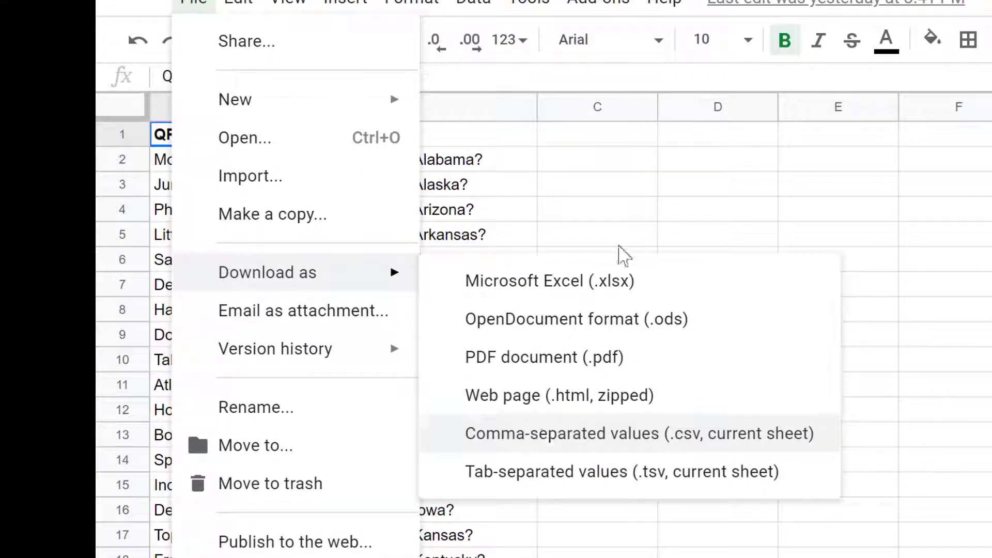